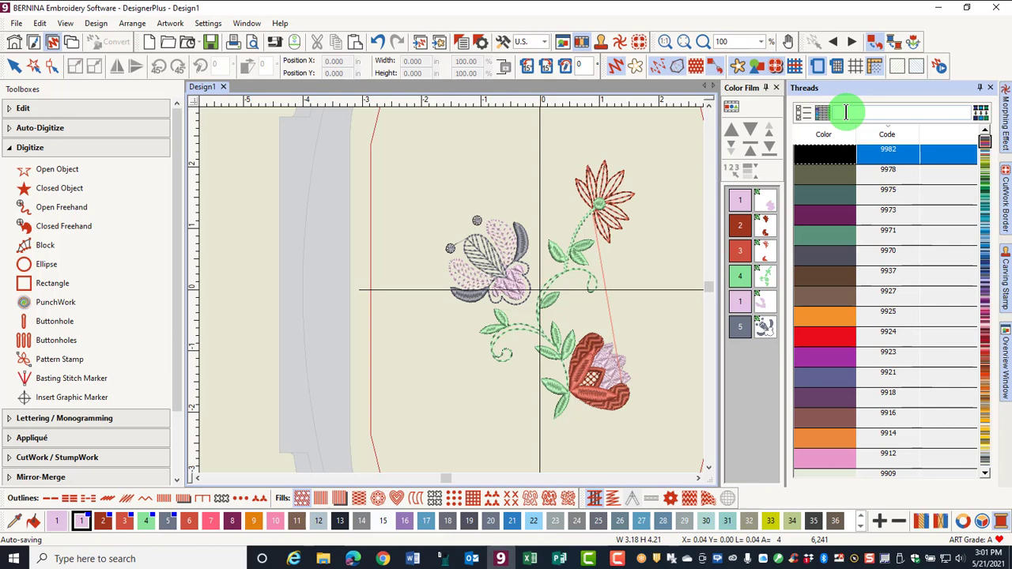
Filter the Threads docker chart by code to find the red Isacord 40 thread, Poinsettia
{"action": "type", "text": "1906"}
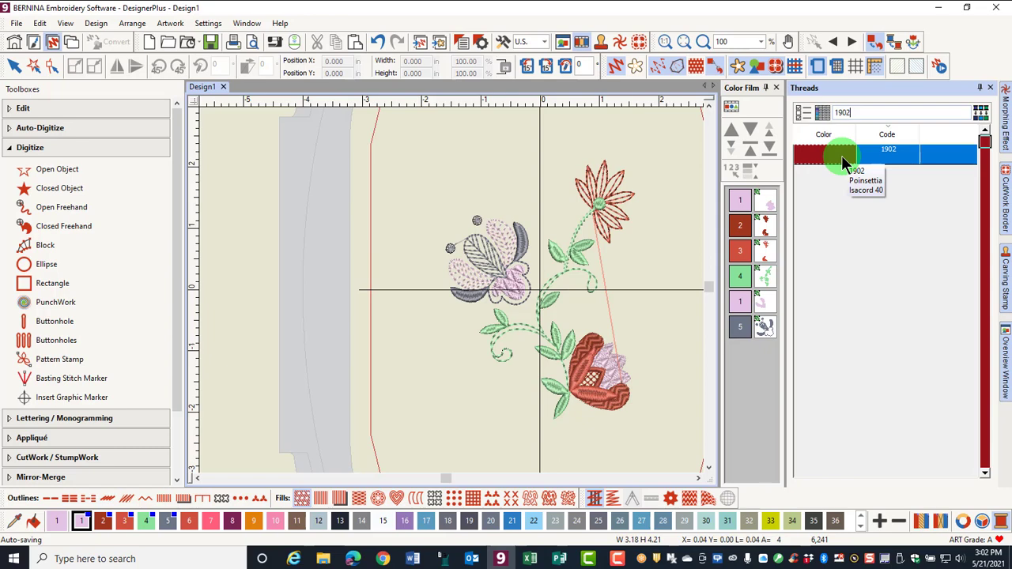
{"action": "mouse_move", "coordinate": [835, 168]}
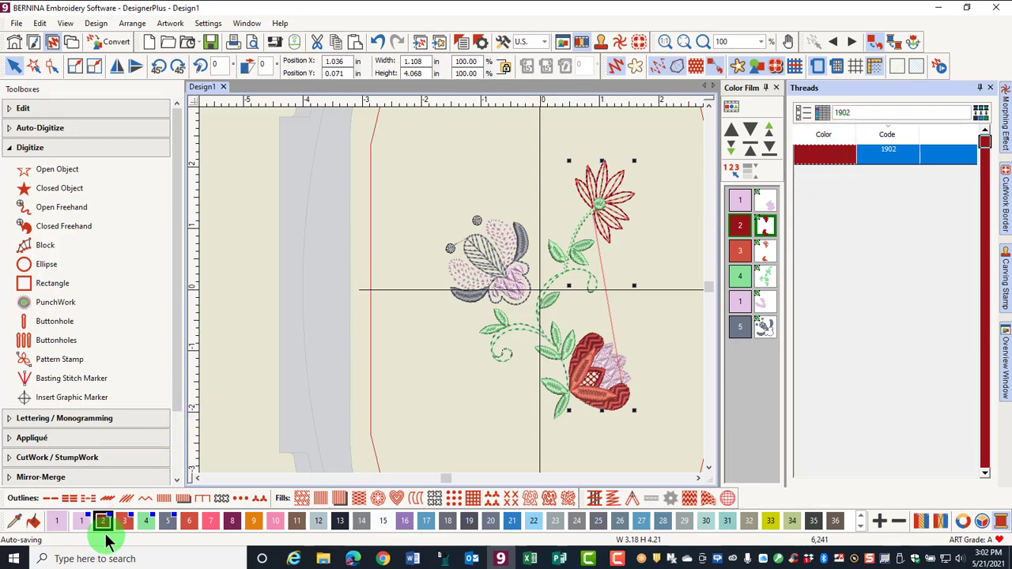
{"action": "mouse_move", "coordinate": [103, 522]}
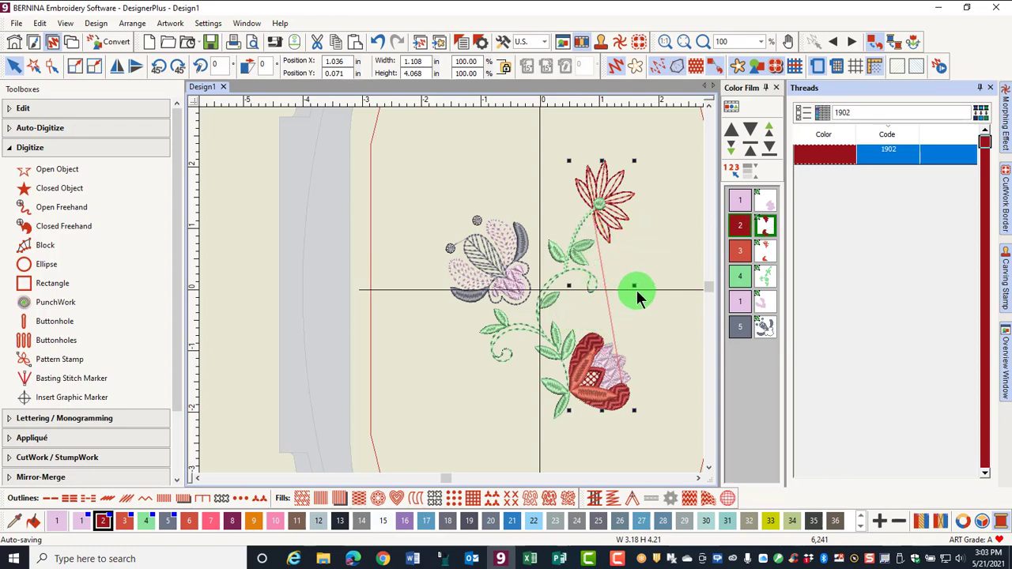
{"action": "mouse_move", "coordinate": [652, 283]}
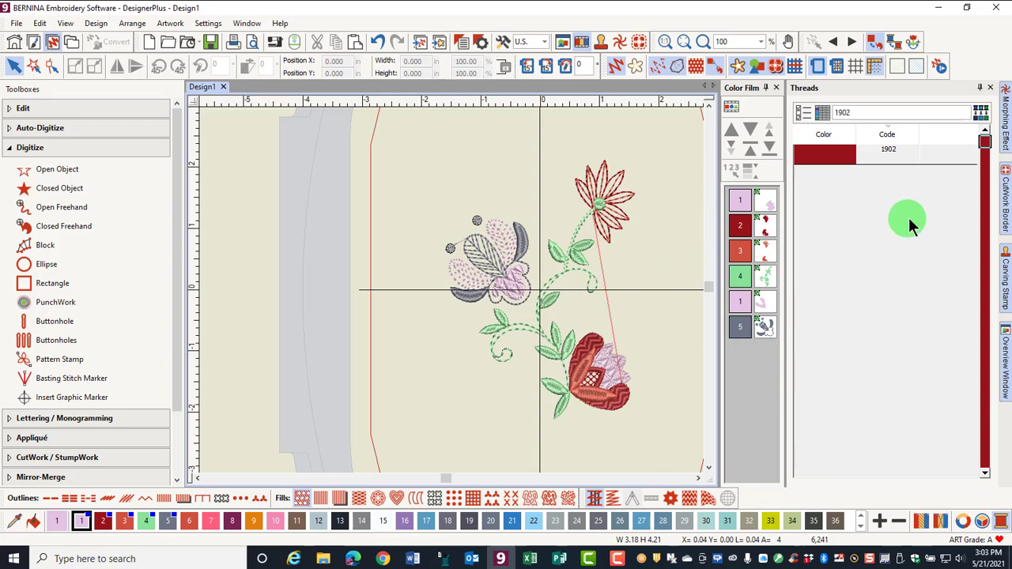
{"action": "mouse_move", "coordinate": [914, 234]}
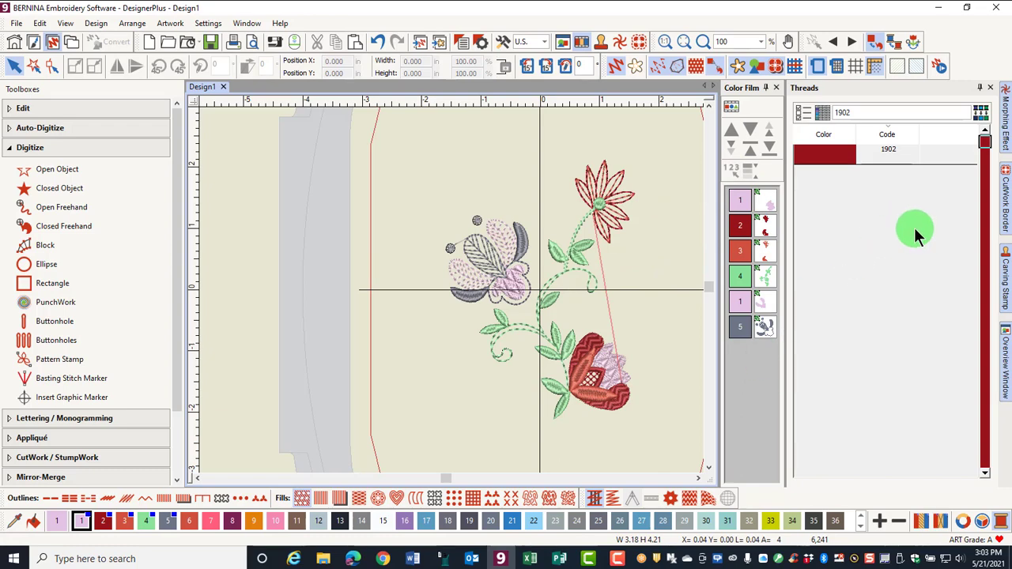
{"action": "left_click", "coordinate": [902, 112]}
{"action": "type", "text": "green"}
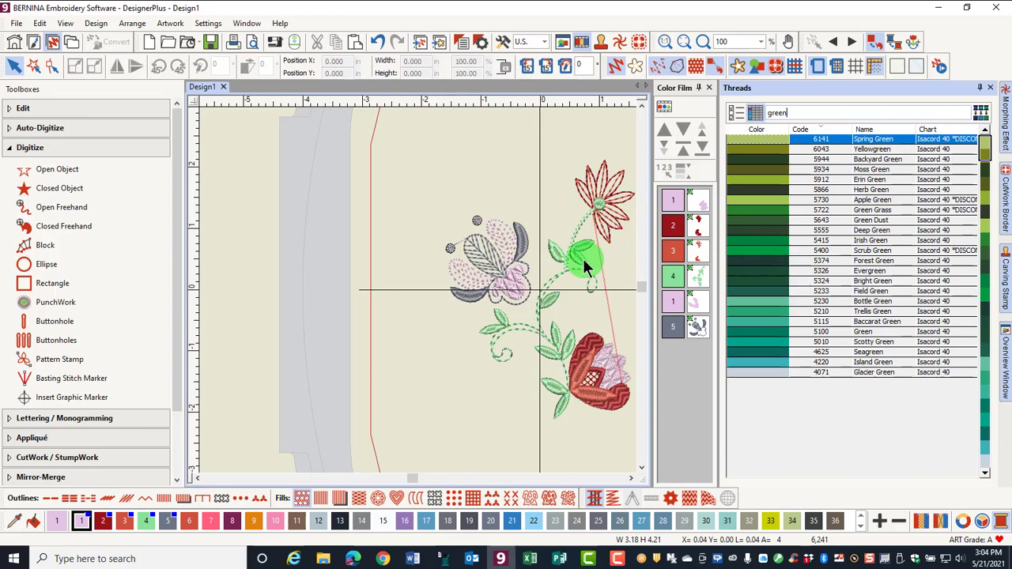
Assign Bottle Green 5230 to the selected green stem and leaf stitching
{"action": "left_click", "coordinate": [671, 276]}
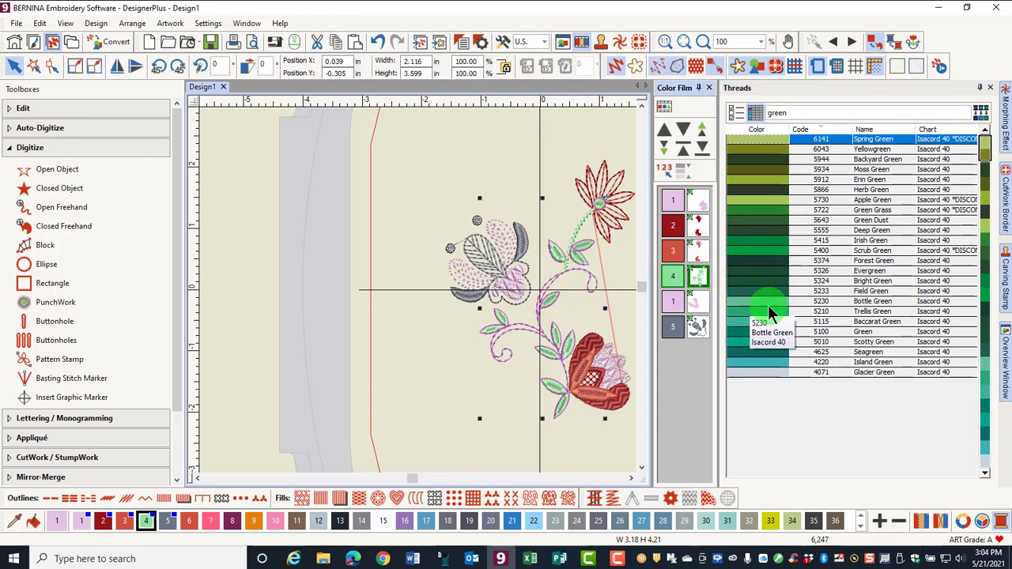
{"action": "left_click", "coordinate": [870, 301]}
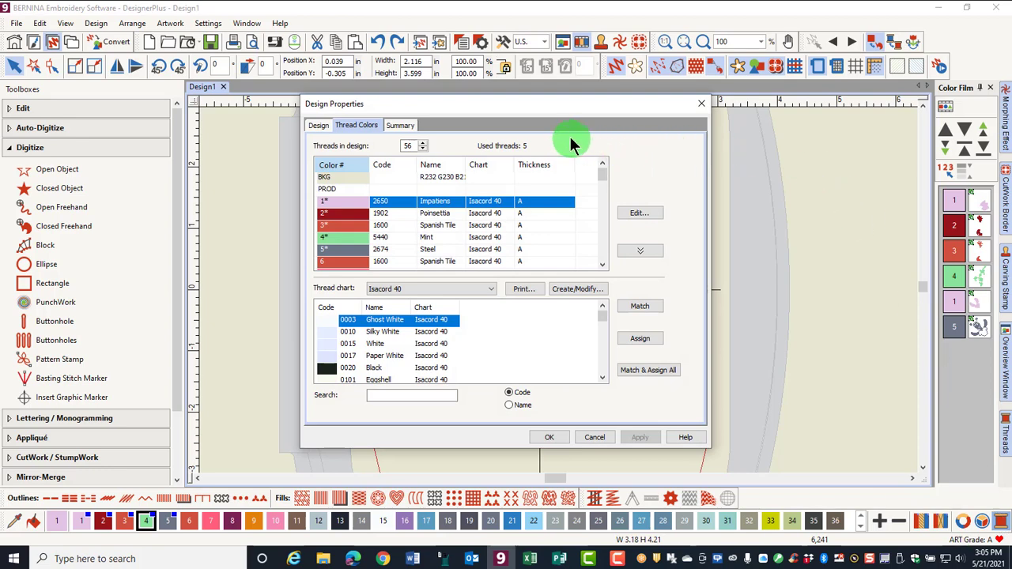
Replace thread 3, Spanish Tile, with Lipstick 1903 found by code search
{"action": "left_click", "coordinate": [348, 225]}
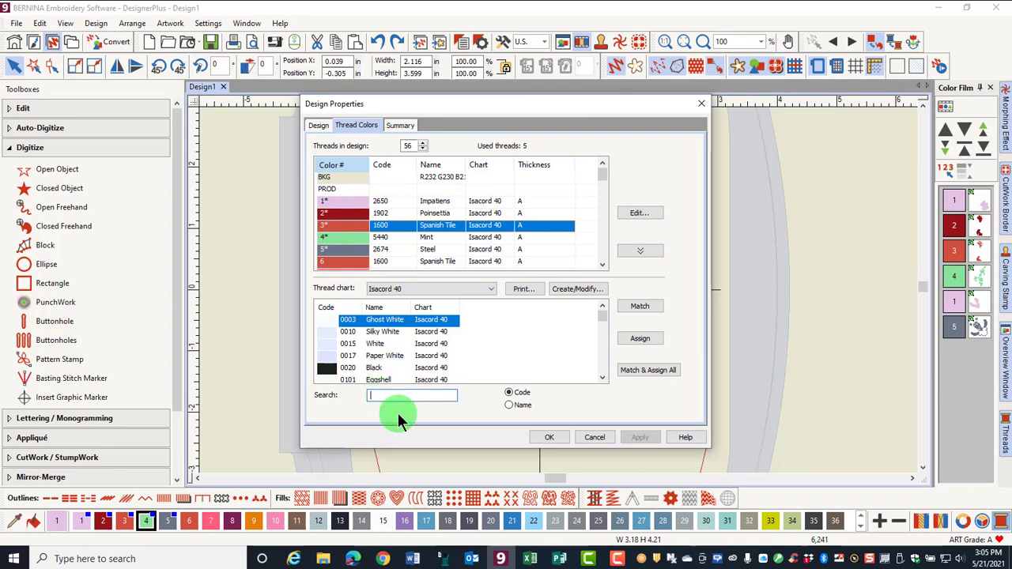
{"action": "type", "text": "1903"}
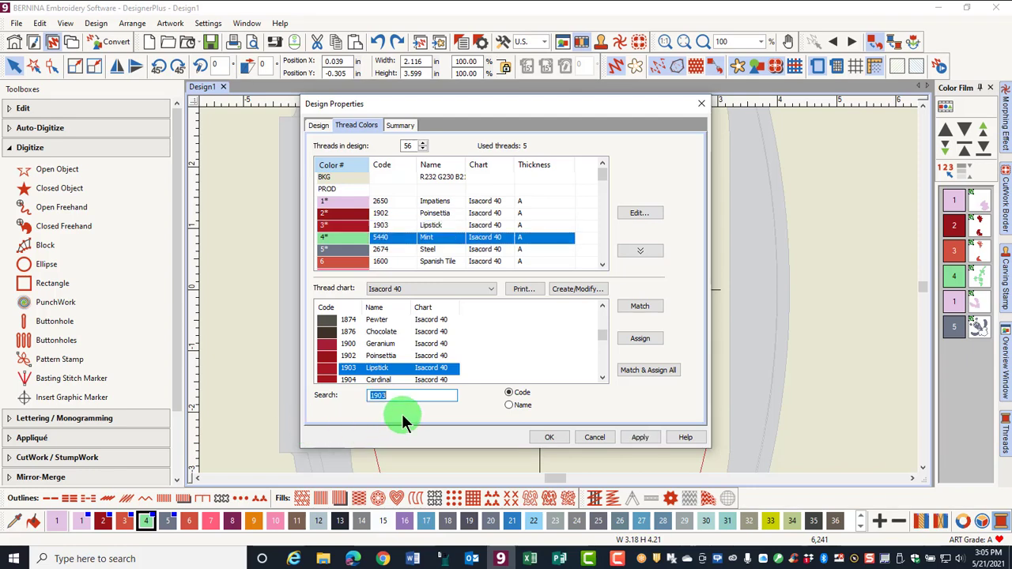
{"action": "mouse_move", "coordinate": [403, 229]}
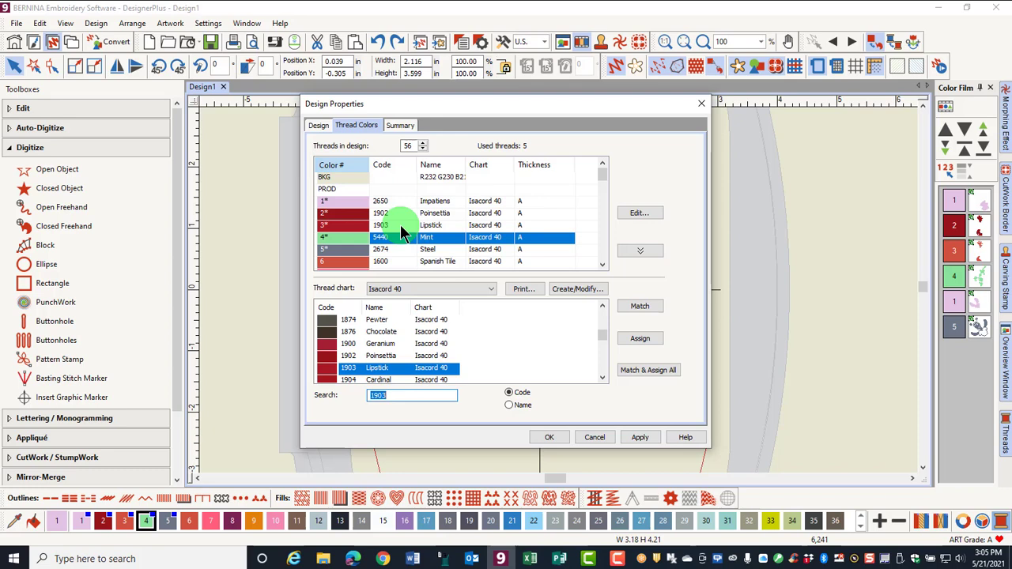
{"action": "mouse_move", "coordinate": [409, 252]}
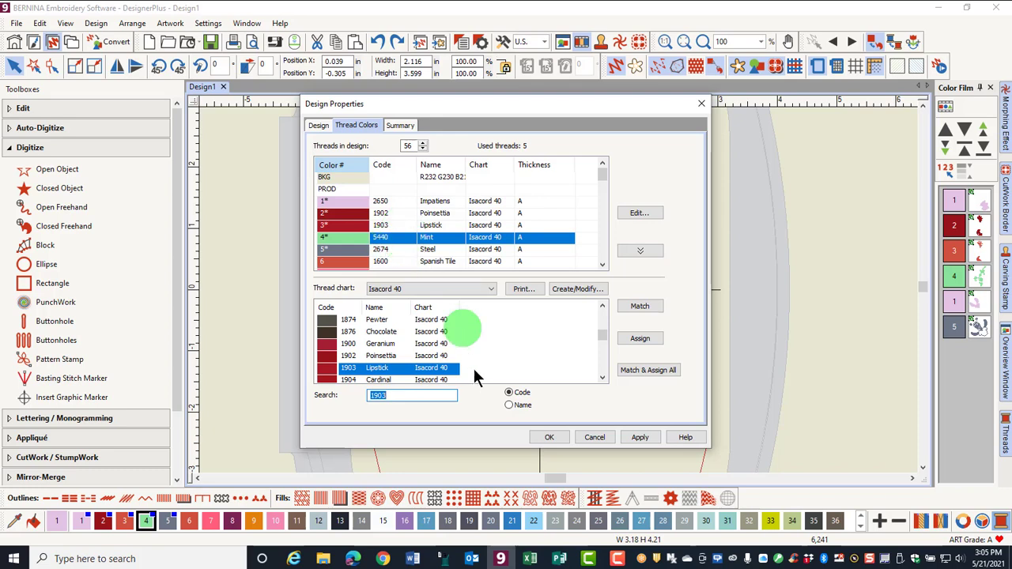
Replace thread 4, Mint, with Green 5100 found by searching the chart by name
{"action": "left_click", "coordinate": [509, 405]}
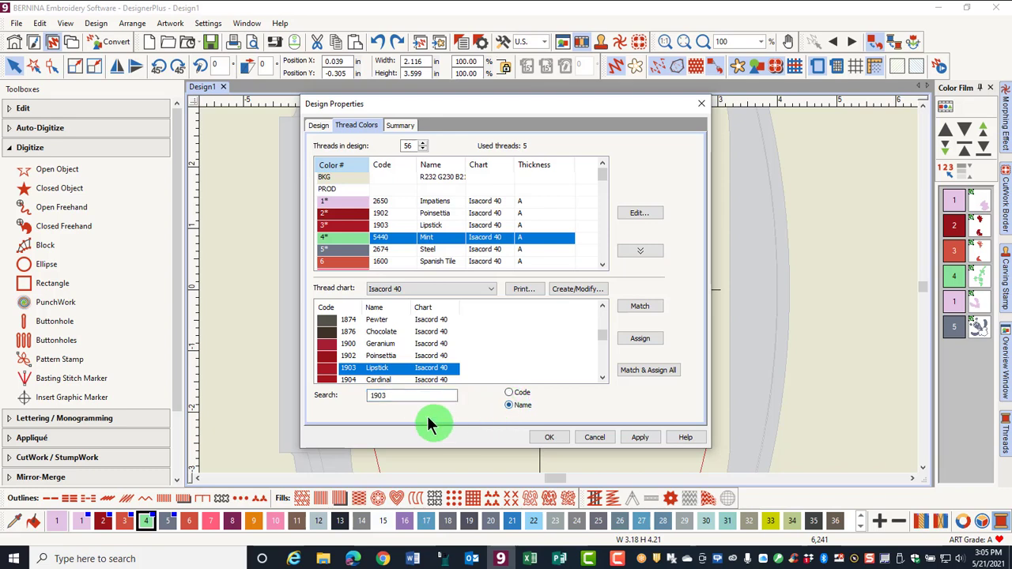
{"action": "type", "text": "green"}
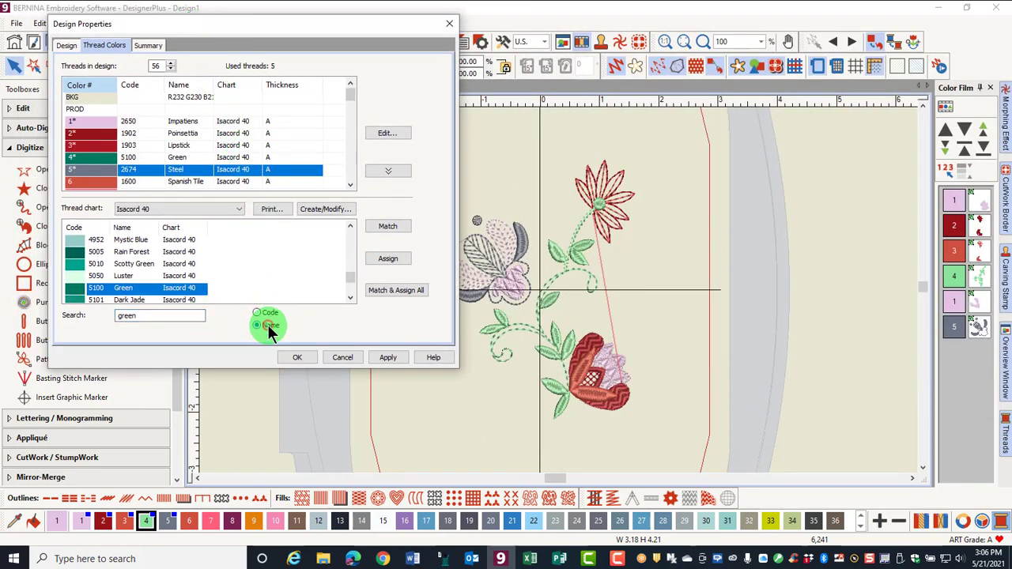
Search by code for 2520 Garden Rose to replace thread 5, Steel
{"action": "left_click", "coordinate": [256, 325]}
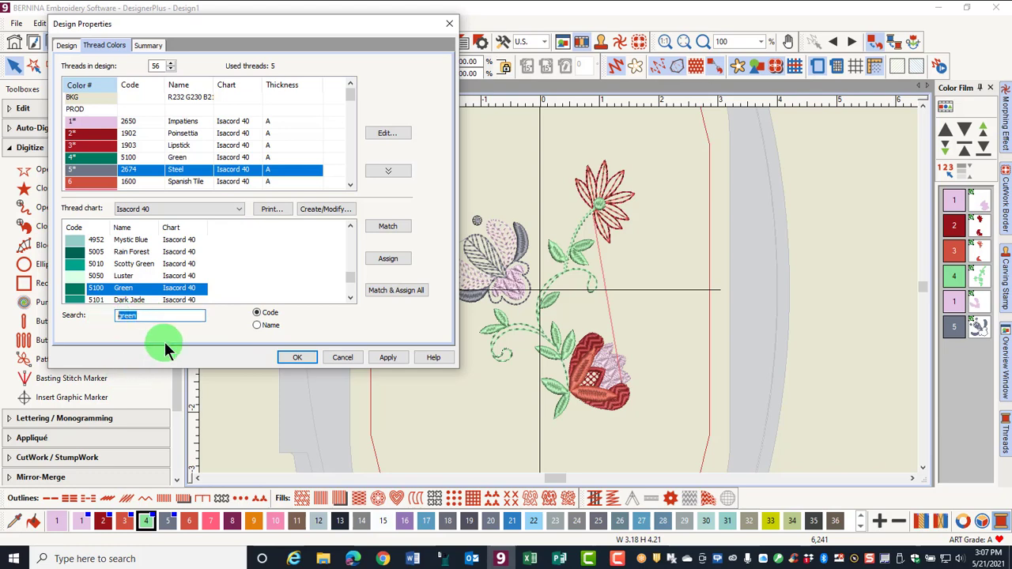
{"action": "type", "text": "2520"}
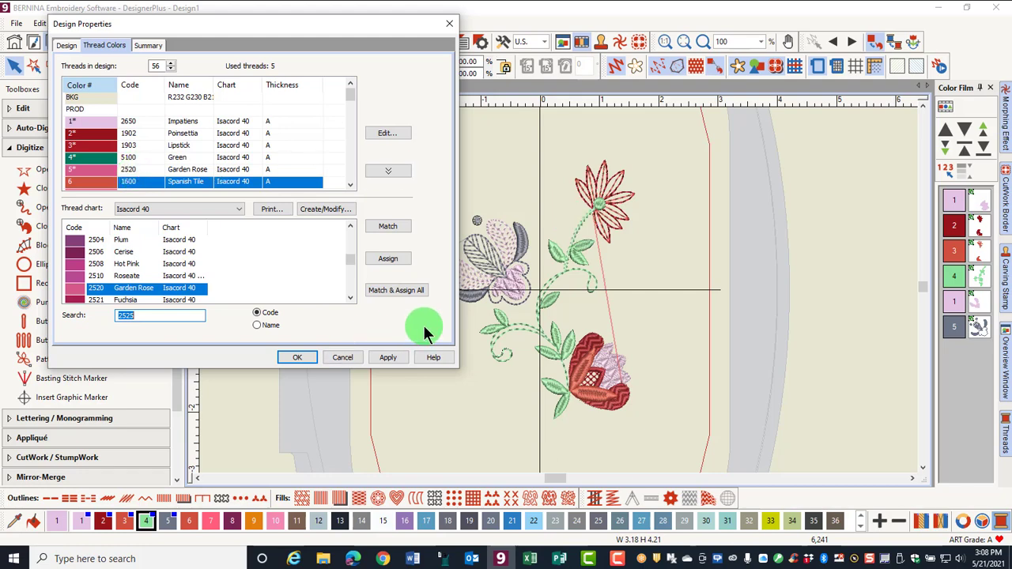
Apply the reassigned threads to the design and confirm, closing Design Properties
{"action": "left_click", "coordinate": [298, 358]}
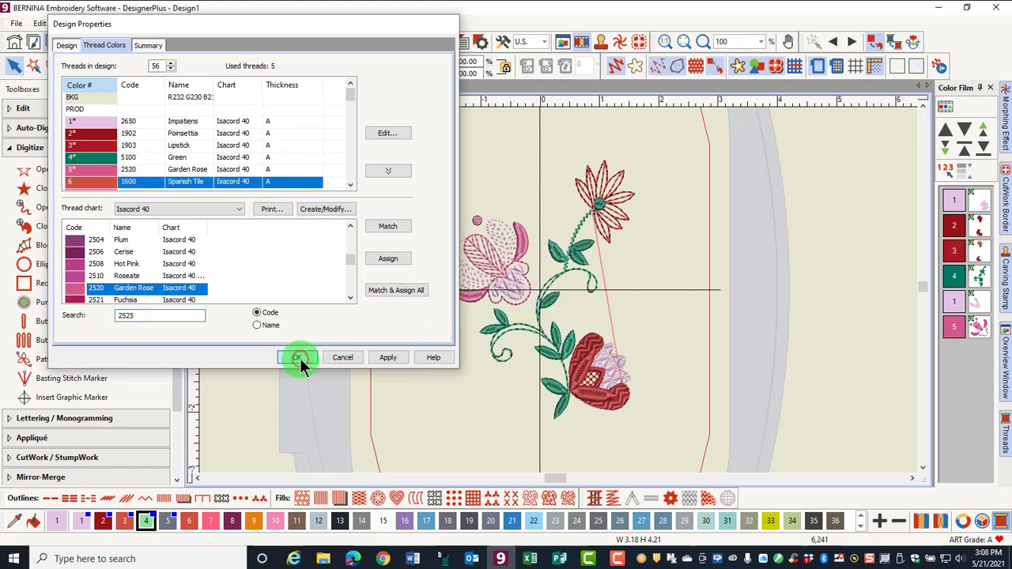
{"action": "left_click", "coordinate": [297, 358]}
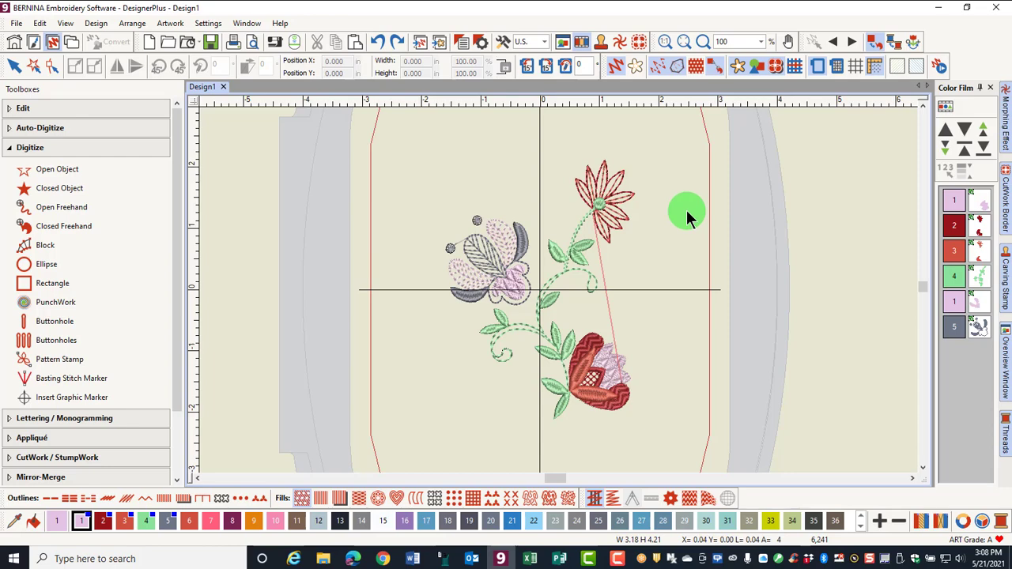
{"action": "mouse_move", "coordinate": [911, 482]}
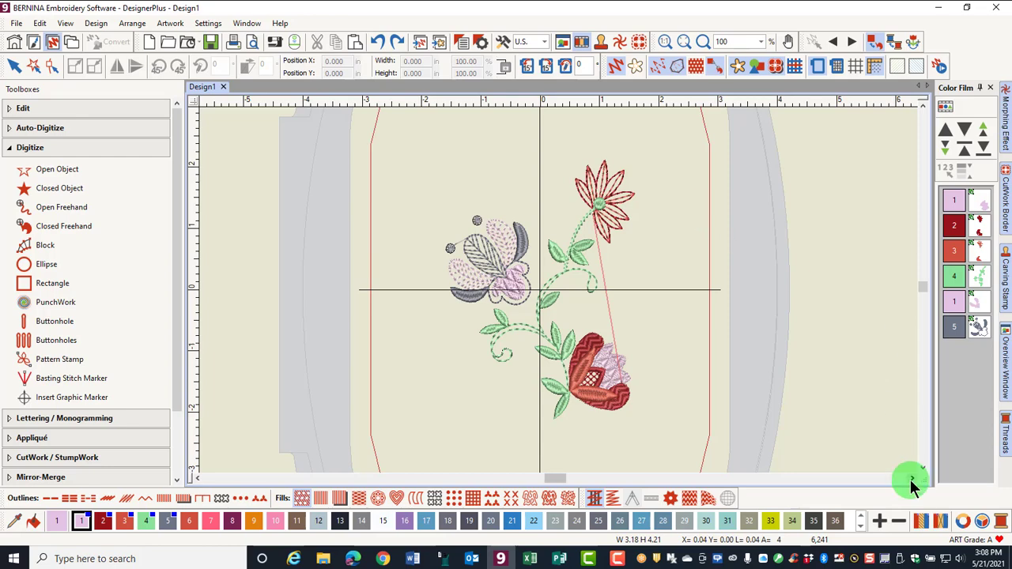